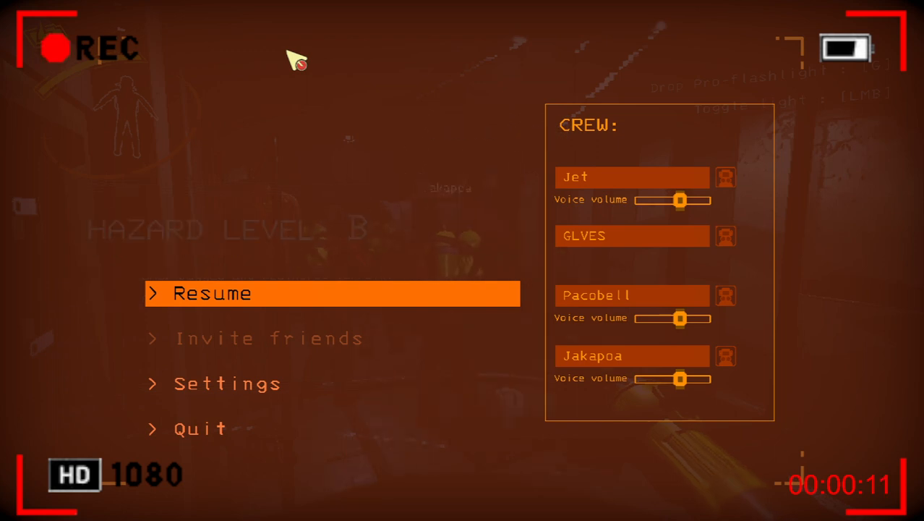
{"action": "left_click", "coordinate": [209, 293]}
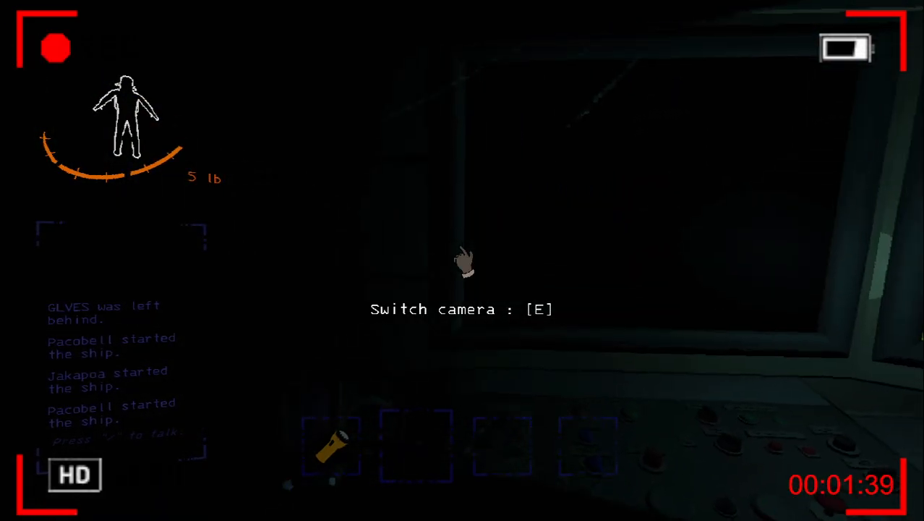
{"action": "key", "text": "e"}
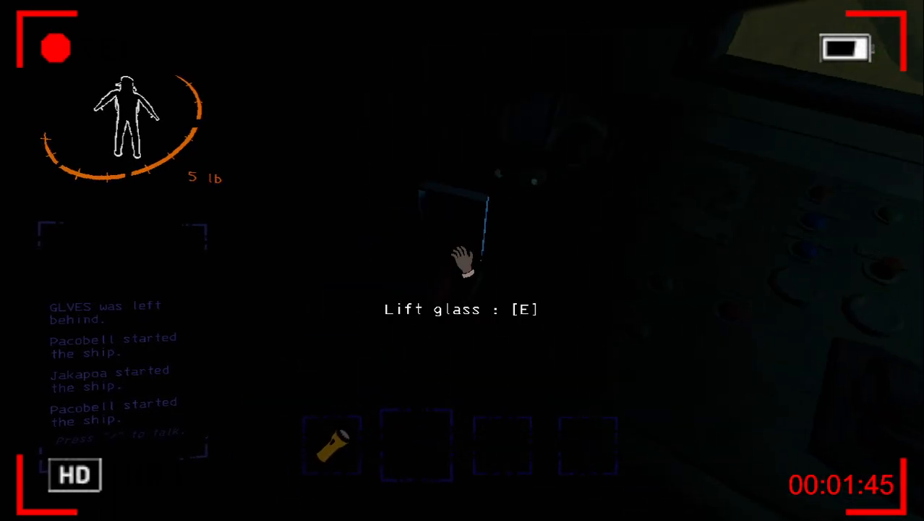
{"action": "key", "text": "e"}
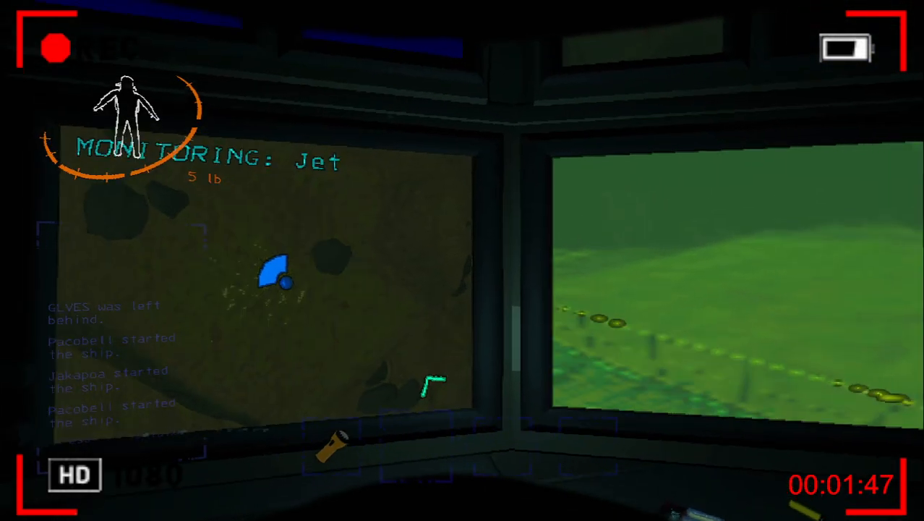